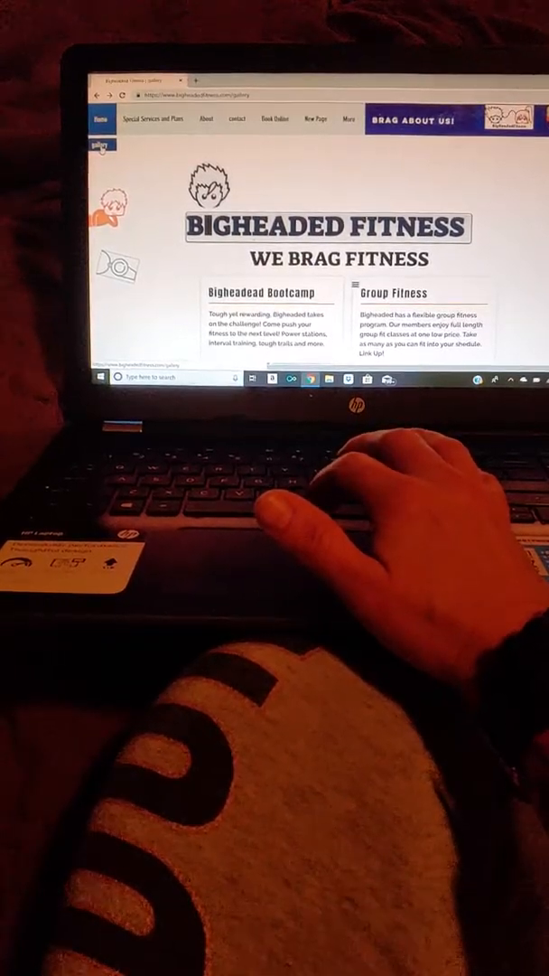
Browse down the Bigheaded Fitness home page toward the Special Services and Plans team overview.
scroll("down", 3)
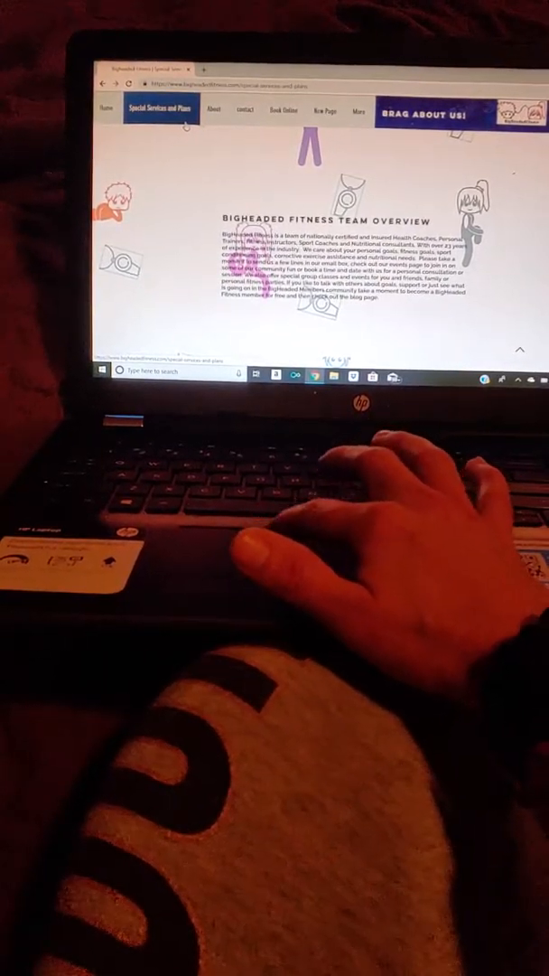
Reveal the site's additional pages list, including Members, Store and Events.
left_click(214, 111)
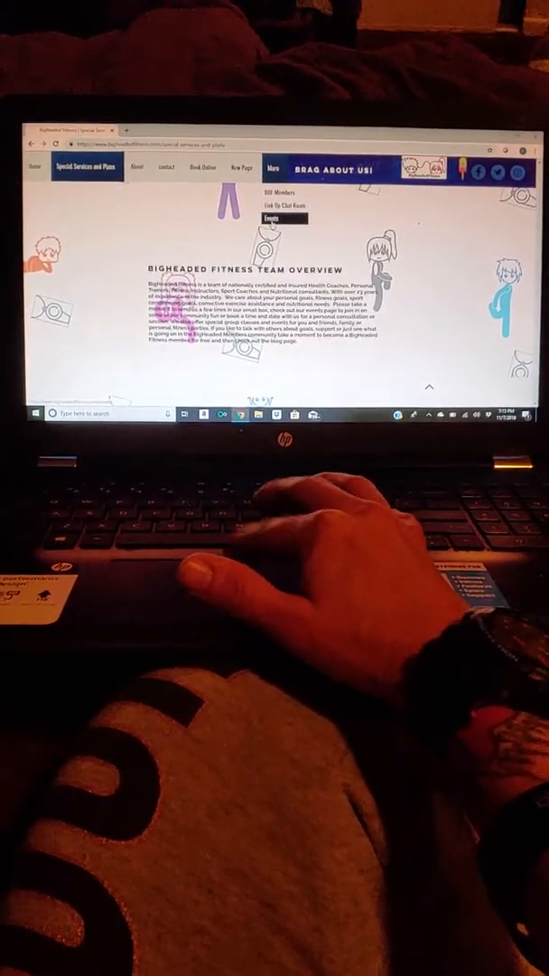
Show the Events page with November events like Light the Night and Veg Fest beside the map.
left_click(275, 218)
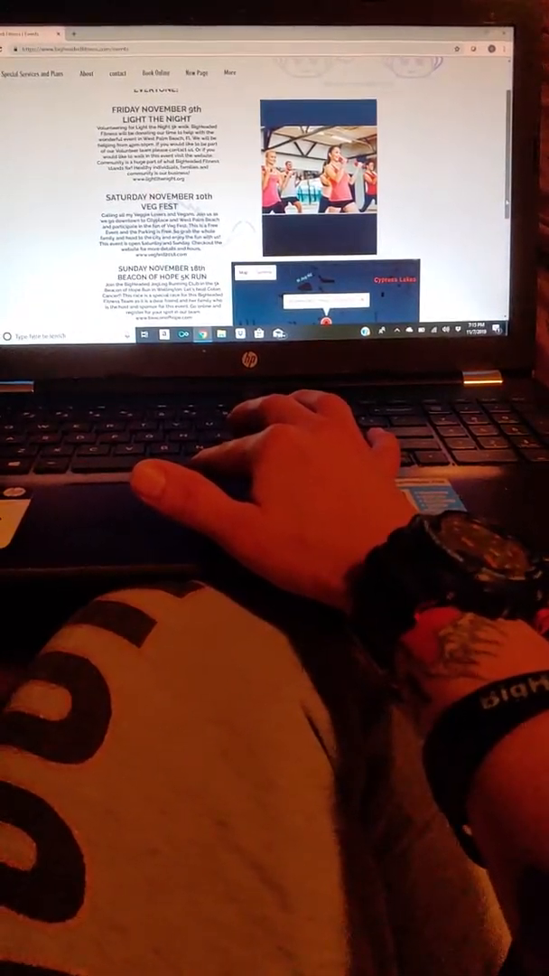
scroll("down", 3)
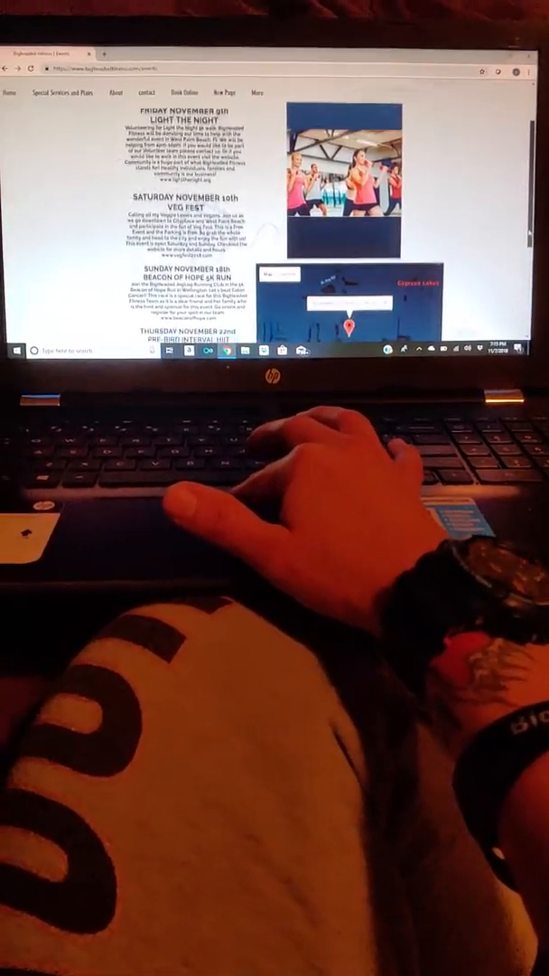
scroll("down", 3)
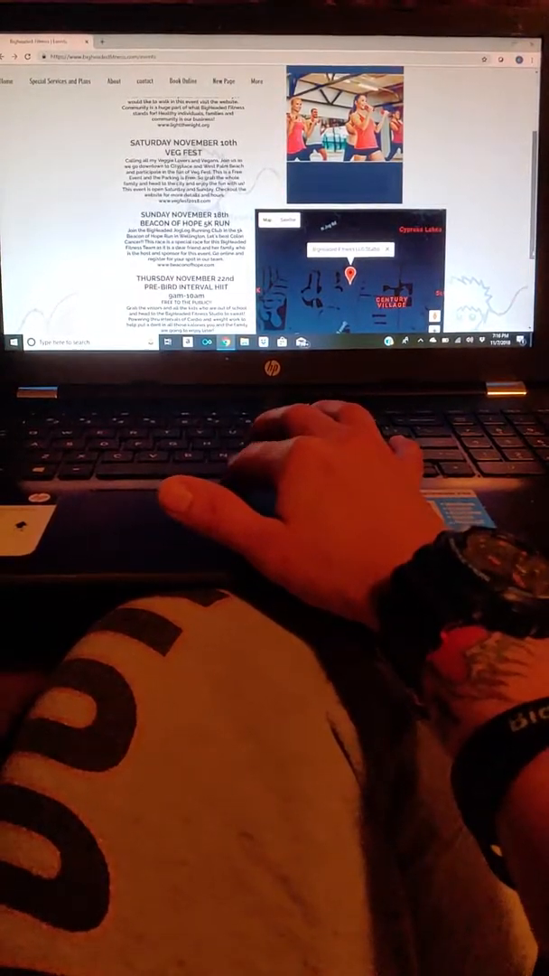
scroll("down", 3)
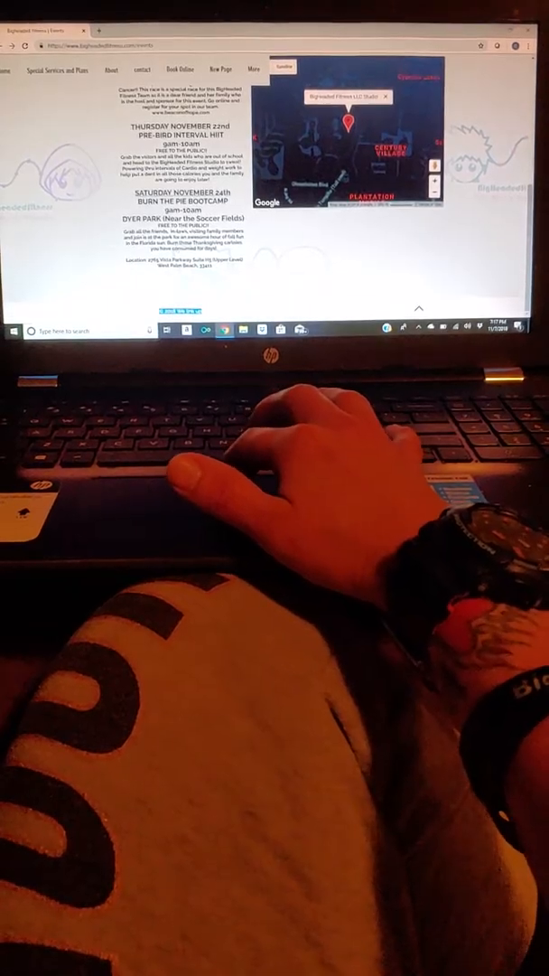
scroll("up", 3)
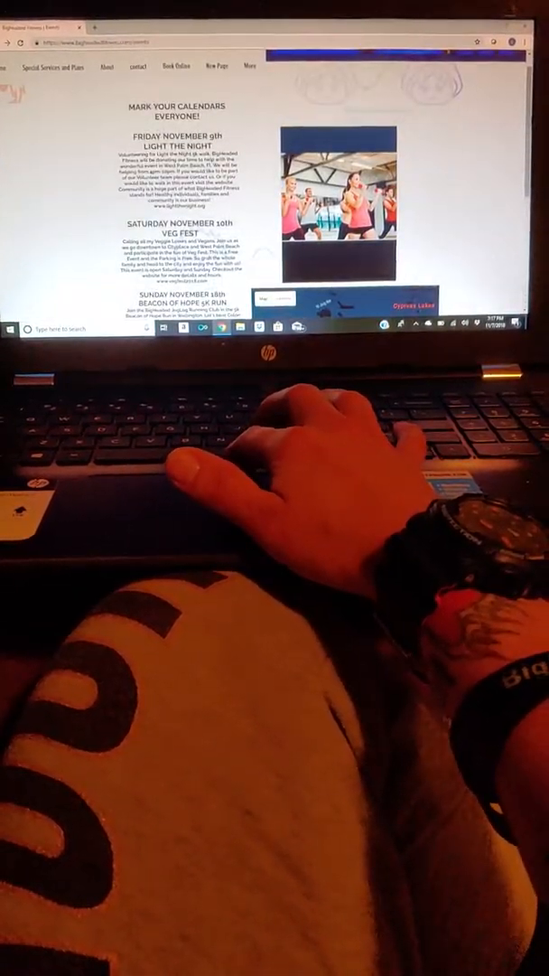